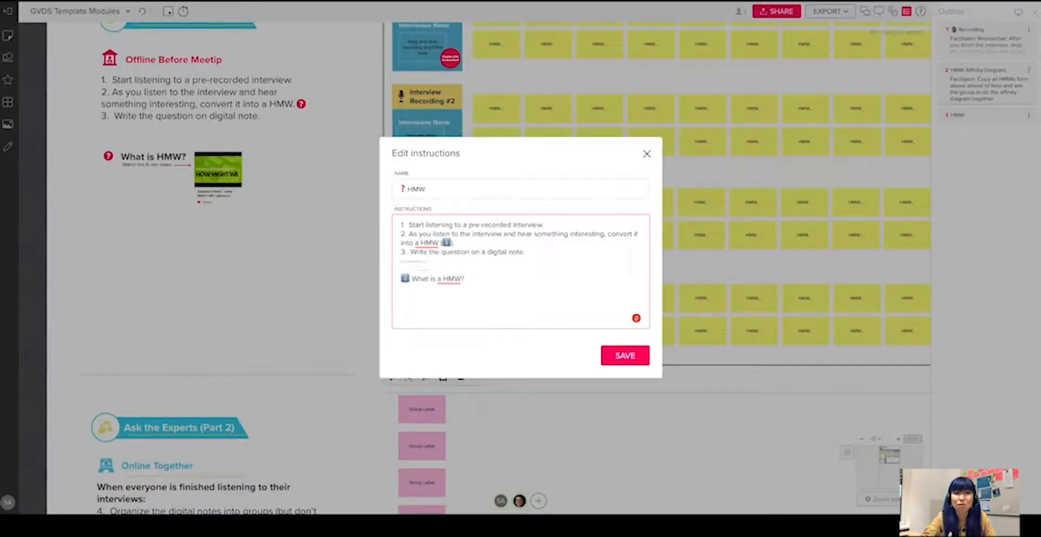
Step: Close the HMW instructions editor to return to the Day 1 module board
{"action": "left_click", "coordinate": [624, 355]}
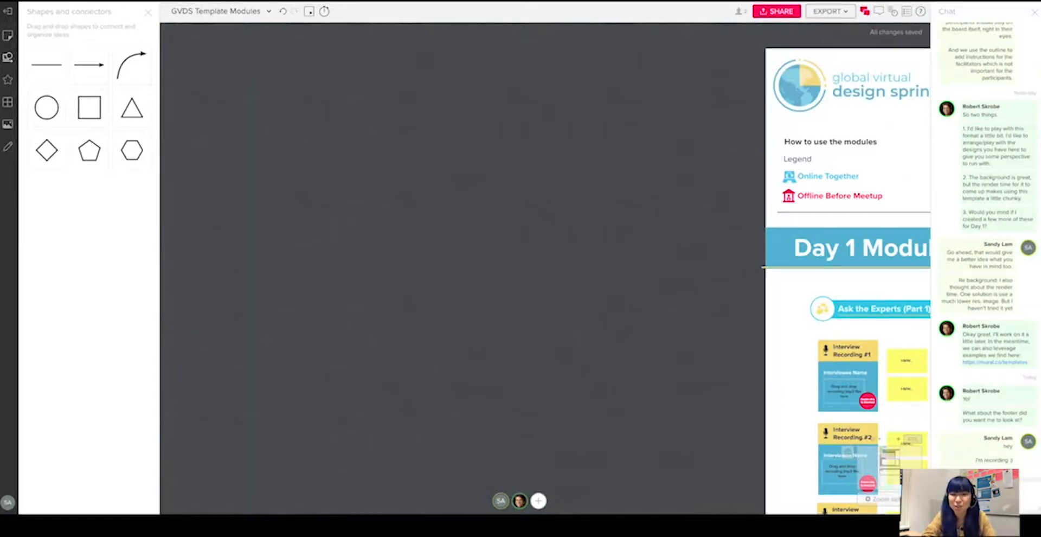
Step: Zoom out until the board shows the header schedule grid through the Working Area
{"action": "scroll", "scroll_direction": "down", "scroll_amount": 3}
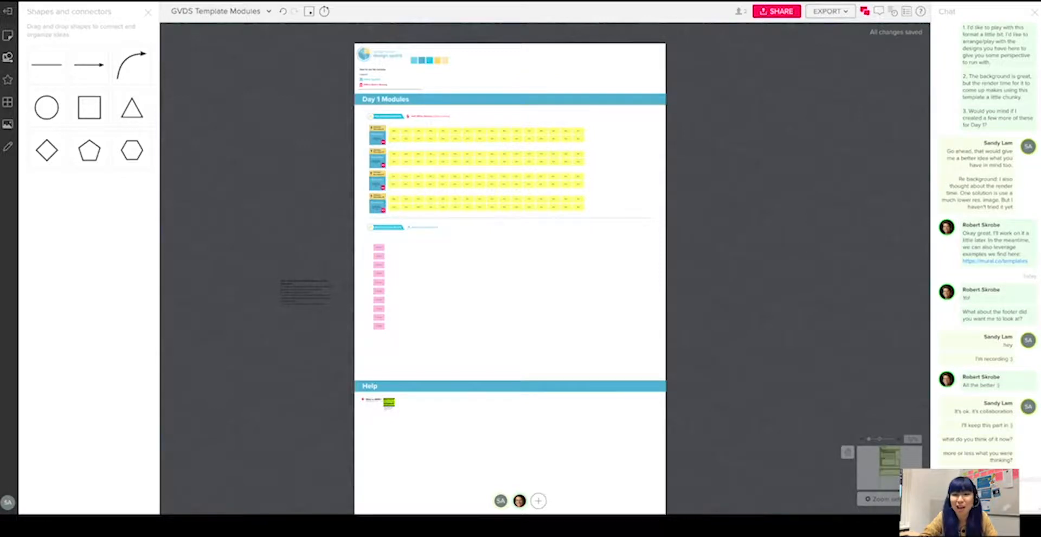
{"action": "scroll", "scroll_direction": "down", "scroll_amount": 3}
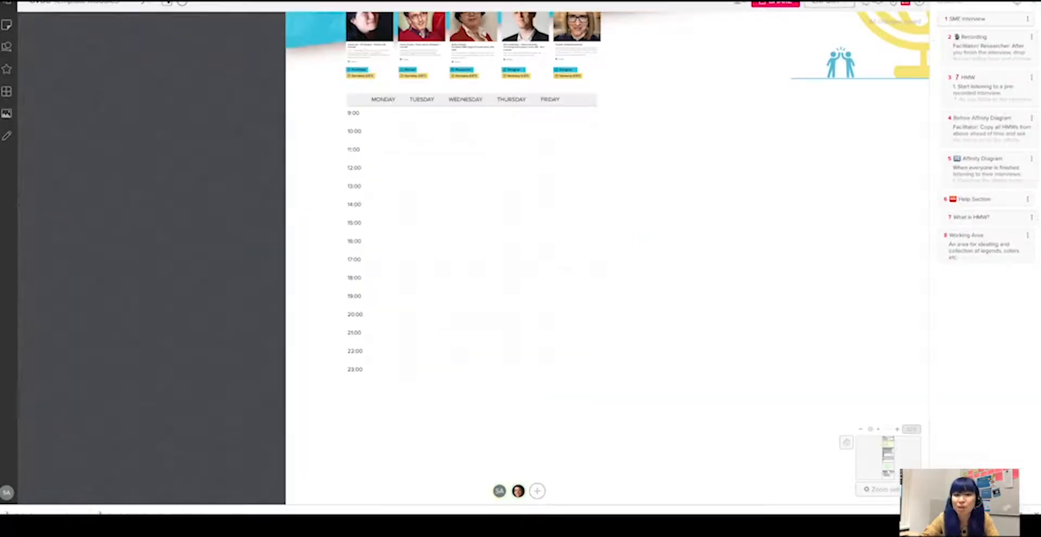
Step: Pan to the finished TEAM NAME header with profiles, links and the Monday–Friday schedule
{"action": "left_click_drag", "start_coordinate": [369, 110], "coordinate": [412, 247]}
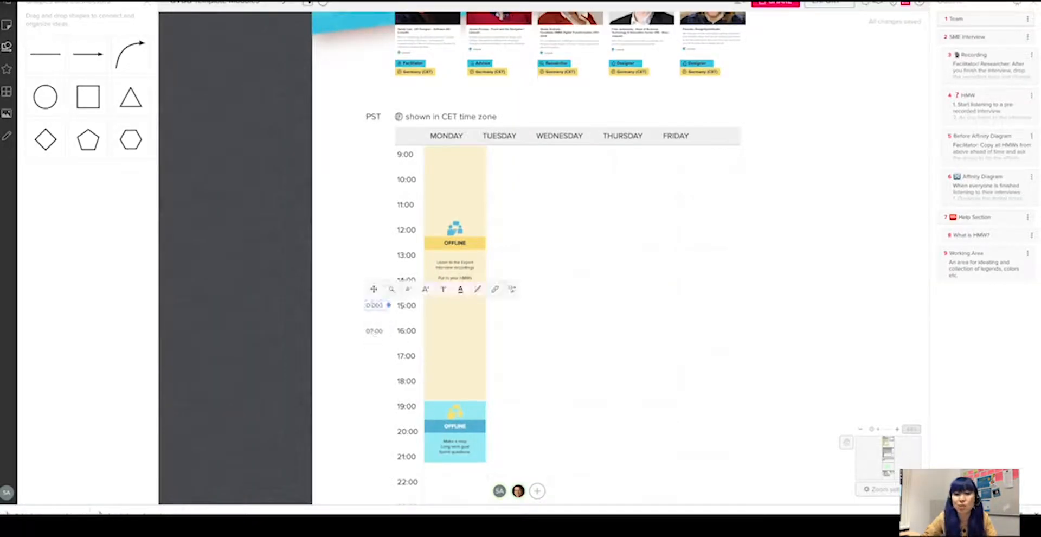
{"action": "left_click", "coordinate": [297, 314]}
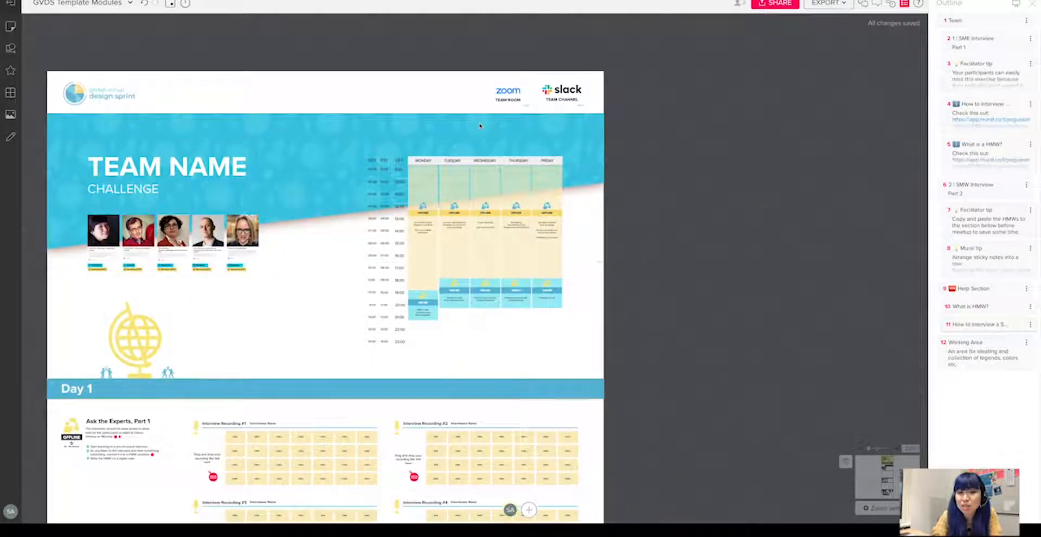
Step: Zoom in on the schedule's CDT, PST and CET columns and daily offline/online blocks
{"action": "scroll", "scroll_direction": "down", "scroll_amount": 3}
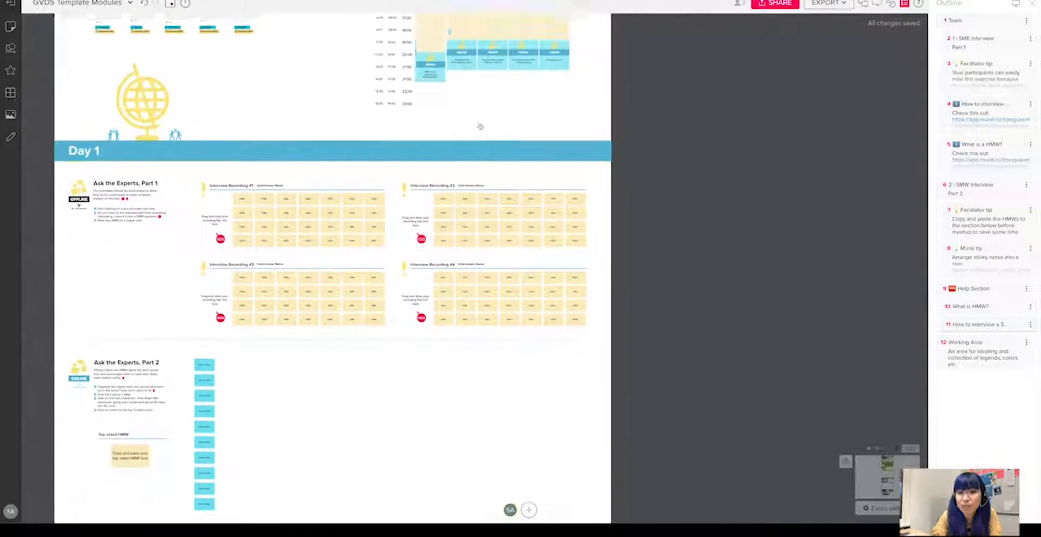
{"action": "scroll", "scroll_direction": "down", "scroll_amount": 3}
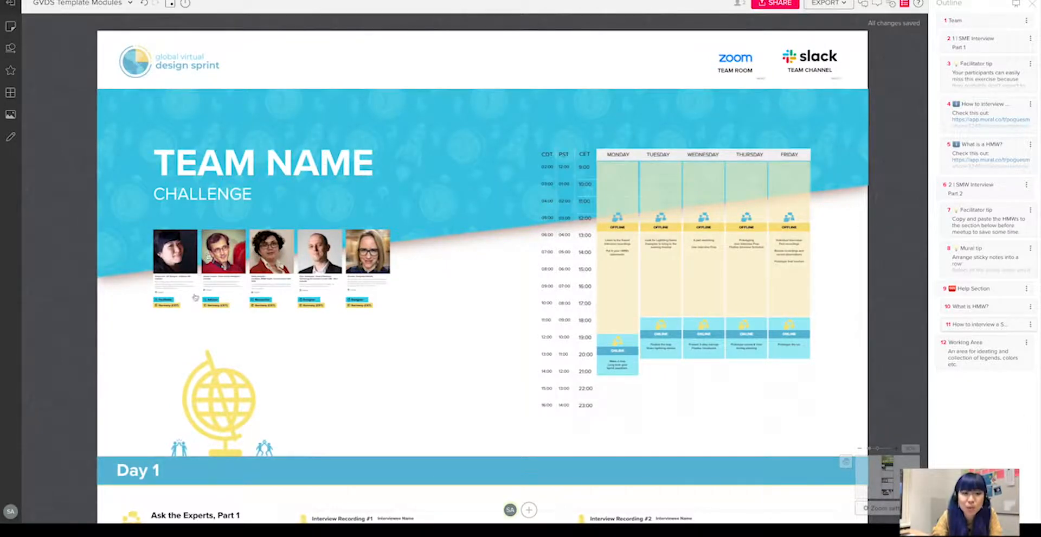
{"action": "scroll", "scroll_direction": "down", "scroll_amount": 3}
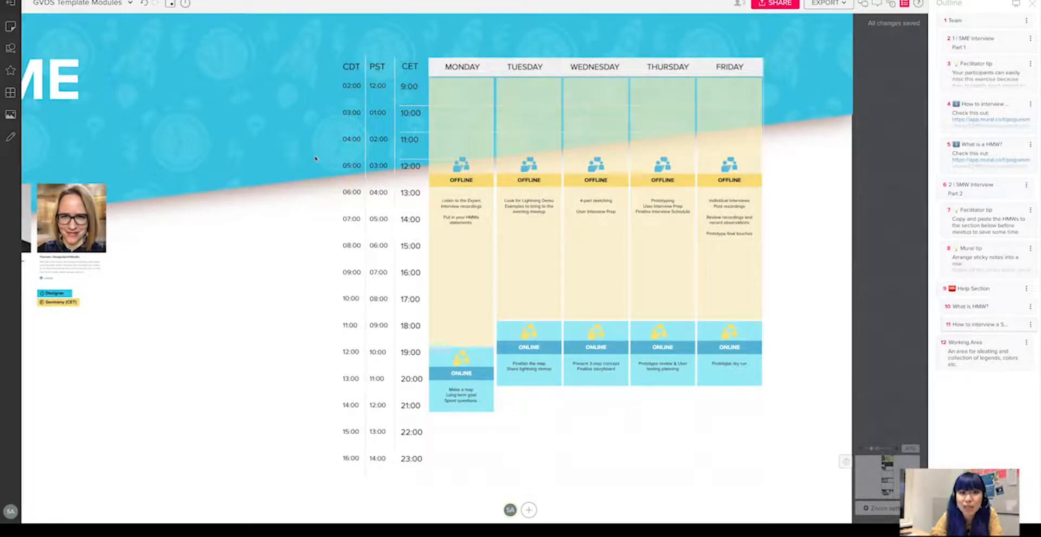
{"action": "left_click", "coordinate": [462, 113]}
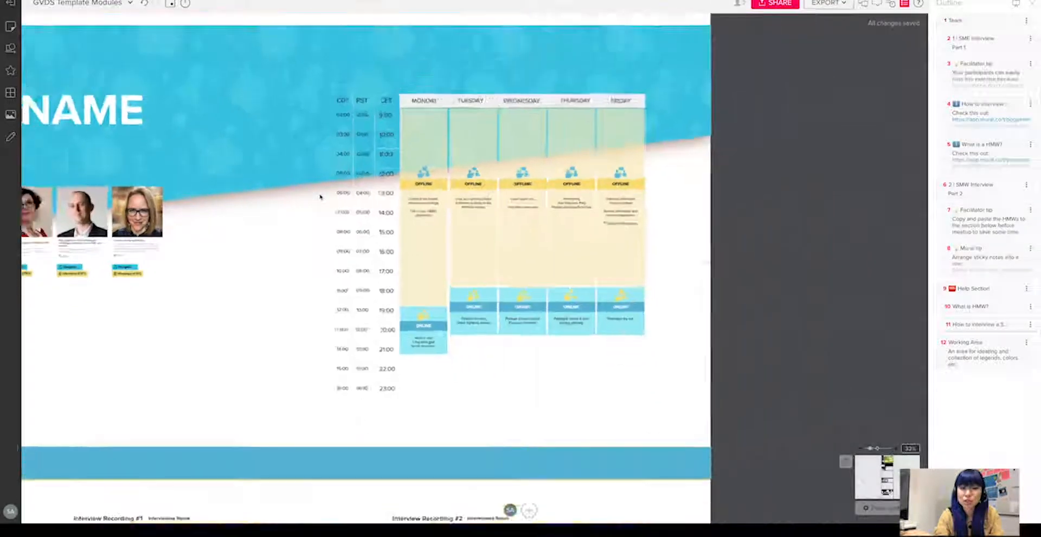
Step: Zoom into Day 1's Ask the Experts, Part 1 with its three interview-listening steps
{"action": "scroll", "scroll_direction": "down", "scroll_amount": 3}
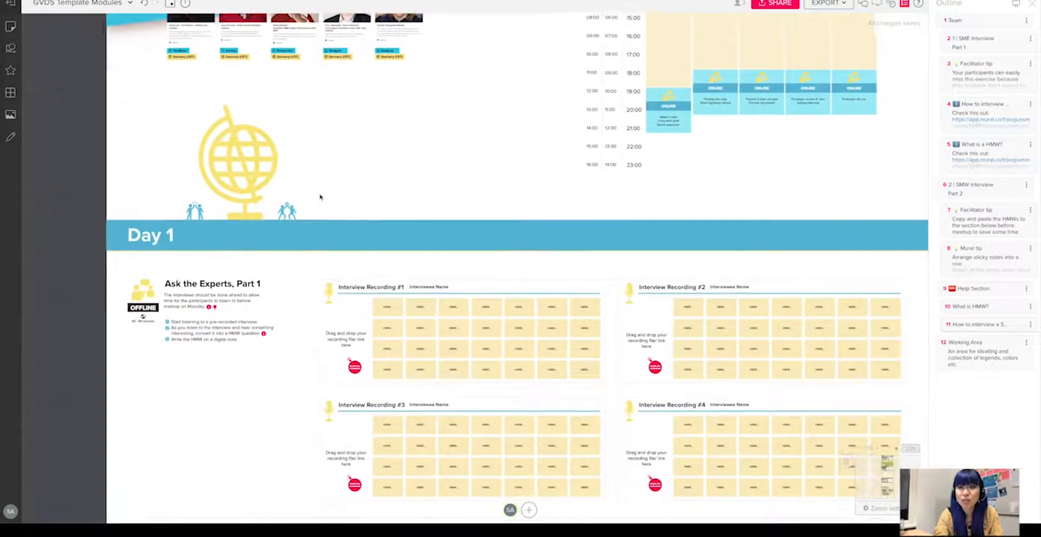
{"action": "scroll", "scroll_direction": "down", "scroll_amount": 3}
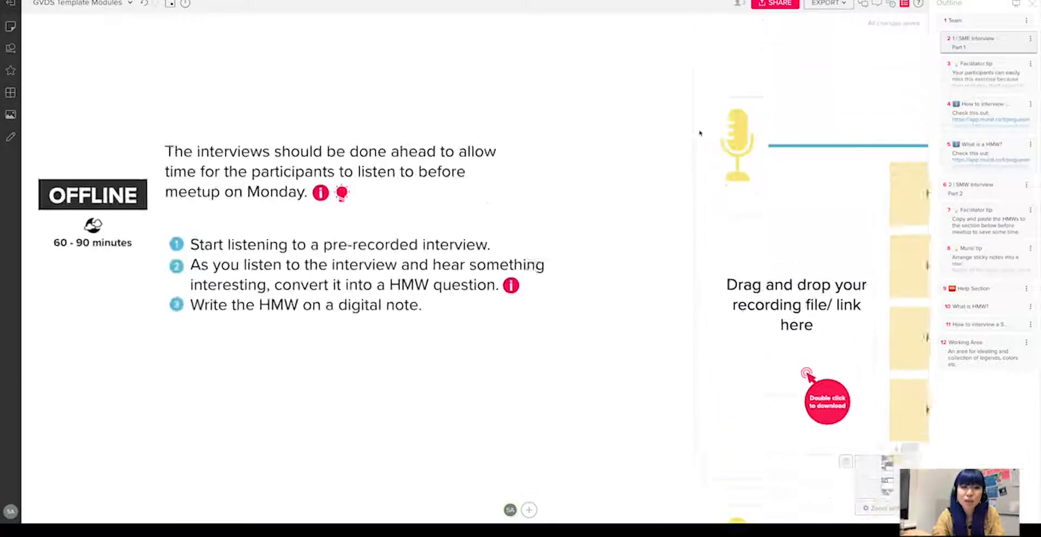
{"action": "scroll", "scroll_direction": "down", "scroll_amount": 3}
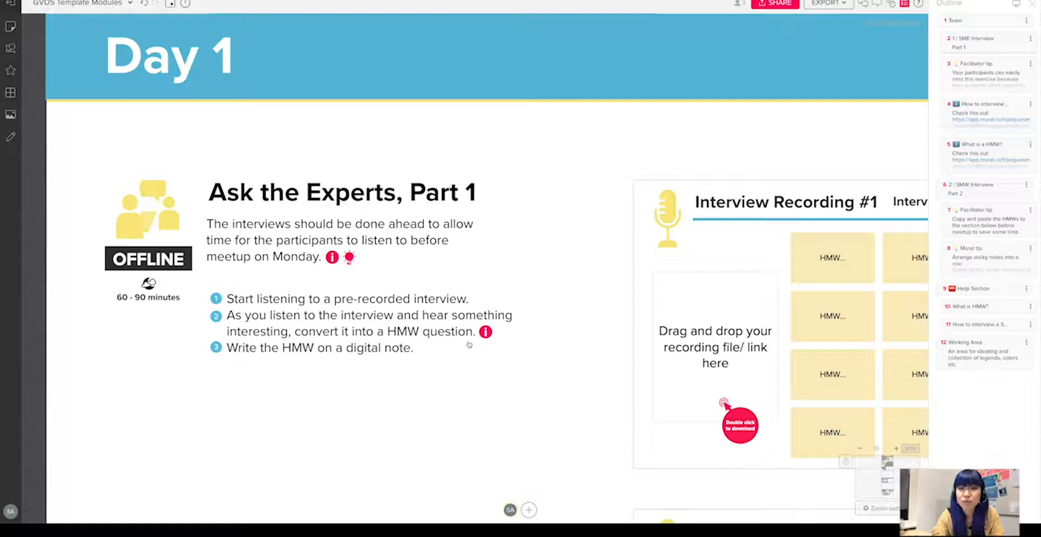
{"action": "mouse_move", "coordinate": [779, 185]}
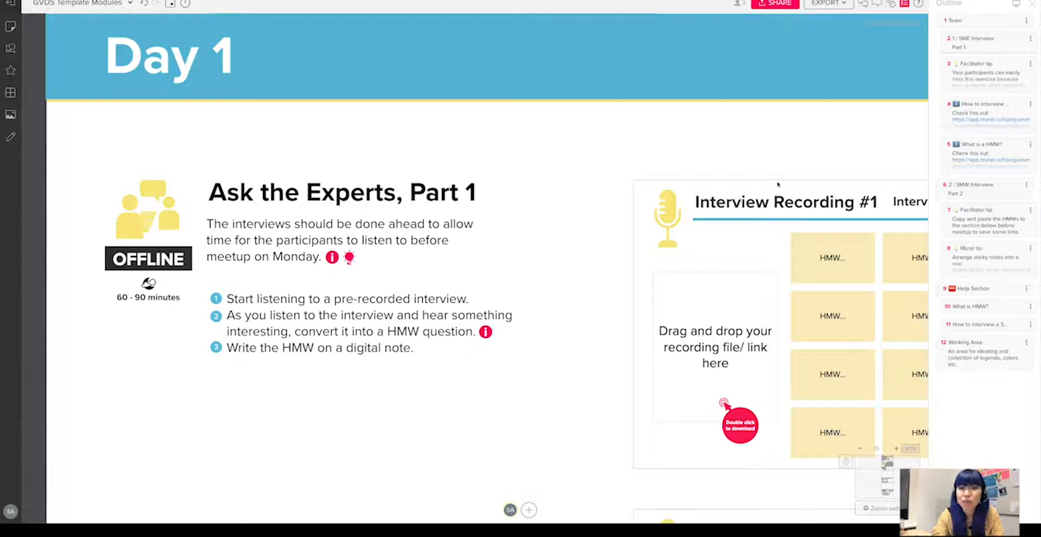
{"action": "scroll", "scroll_direction": "down", "scroll_amount": 3}
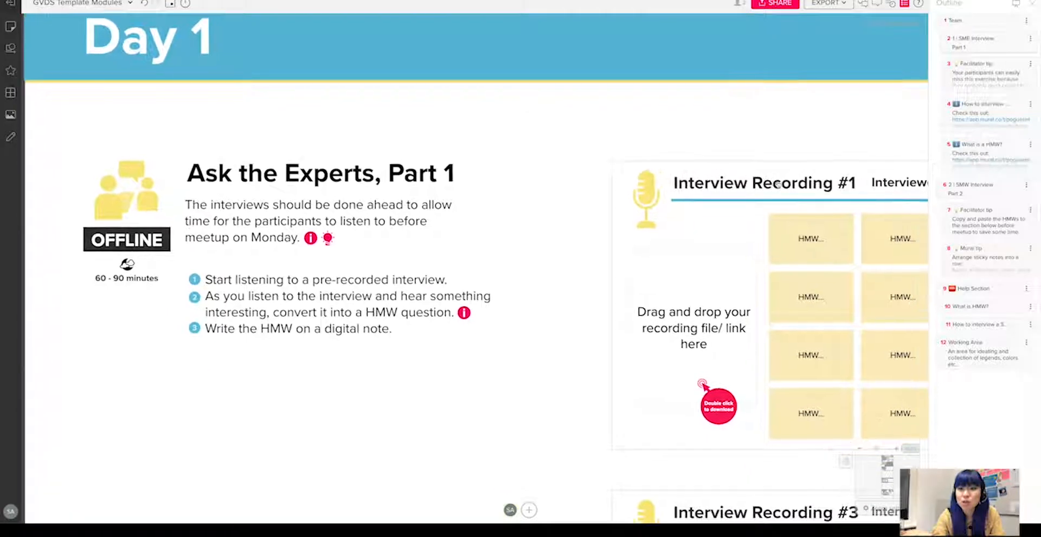
{"action": "scroll", "scroll_direction": "down", "scroll_amount": 3}
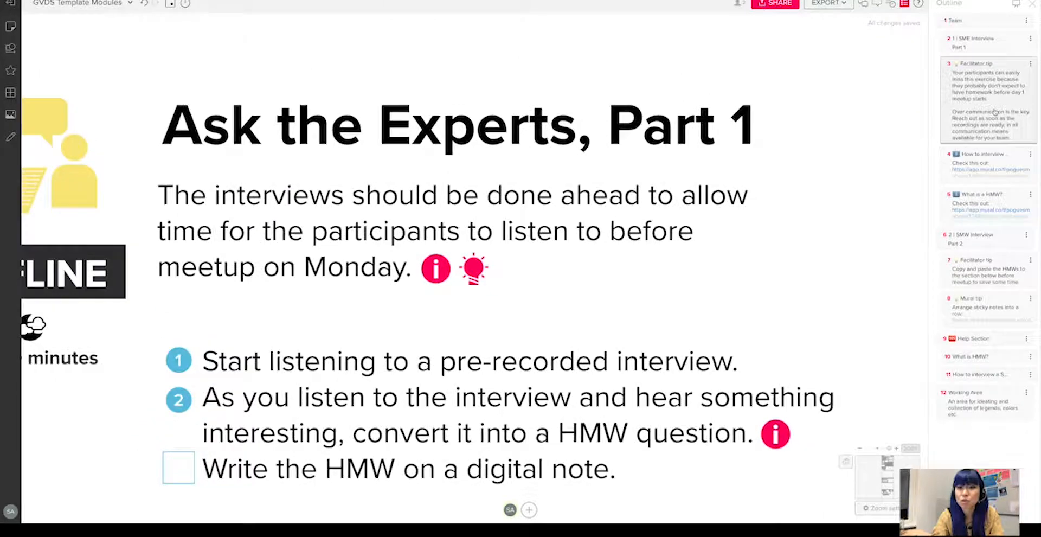
Step: Jump to the How to interview a SME? mentor and mentee example questions
{"action": "left_click", "coordinate": [178, 467]}
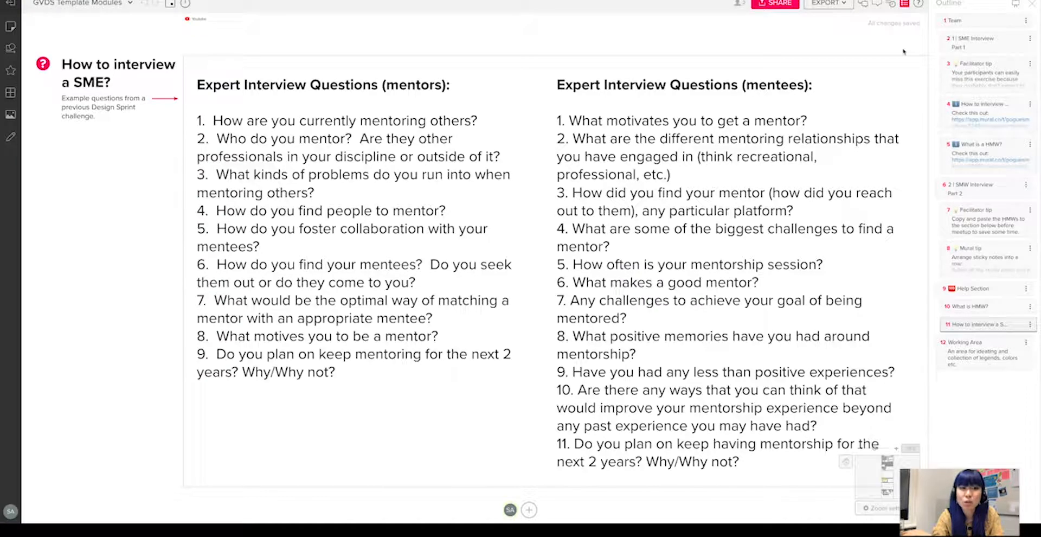
{"action": "mouse_move", "coordinate": [282, 147]}
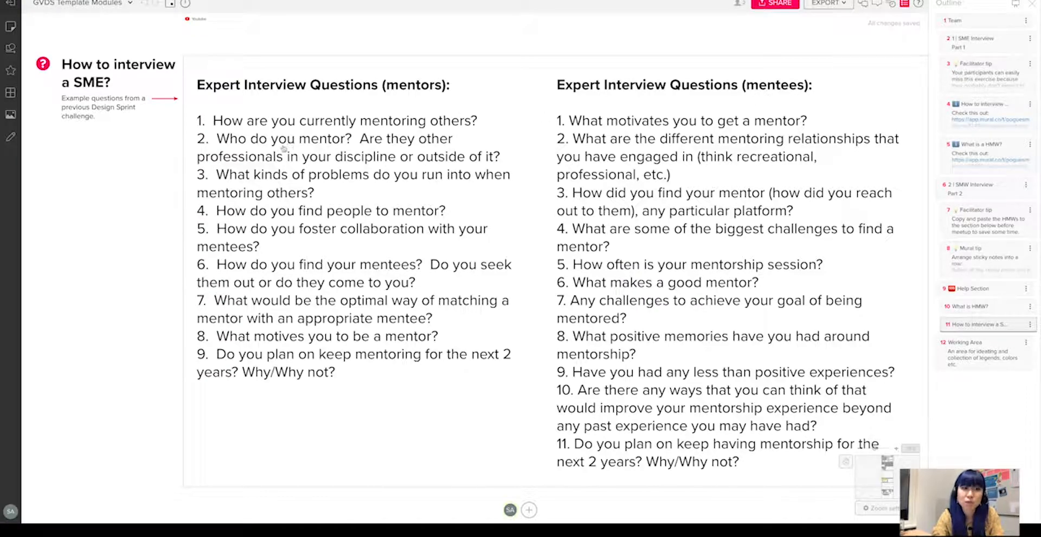
{"action": "mouse_move", "coordinate": [458, 136]}
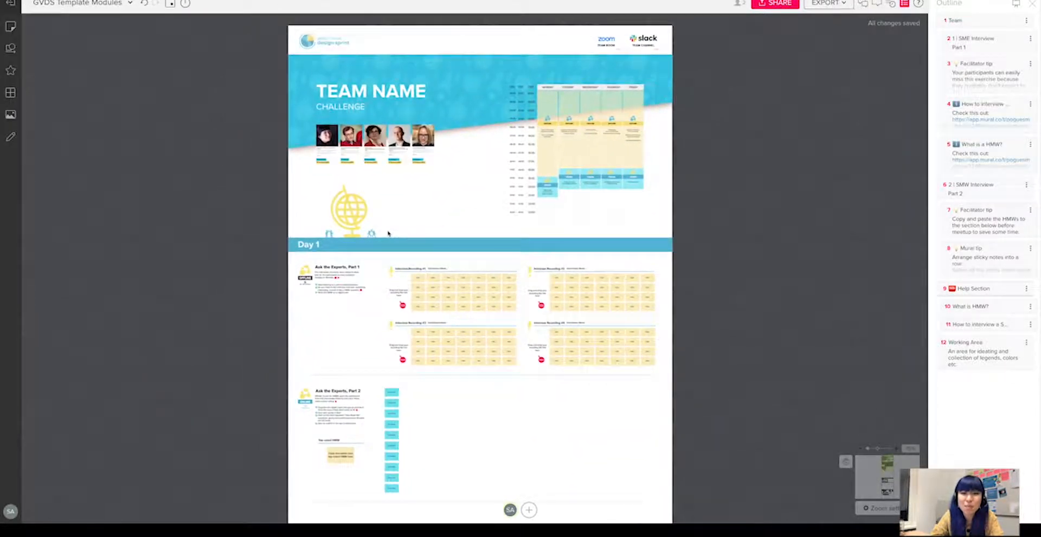
Step: Zoom out to show the board from the header through Ask the Experts, Part 2
{"action": "scroll", "scroll_direction": "down", "scroll_amount": 3}
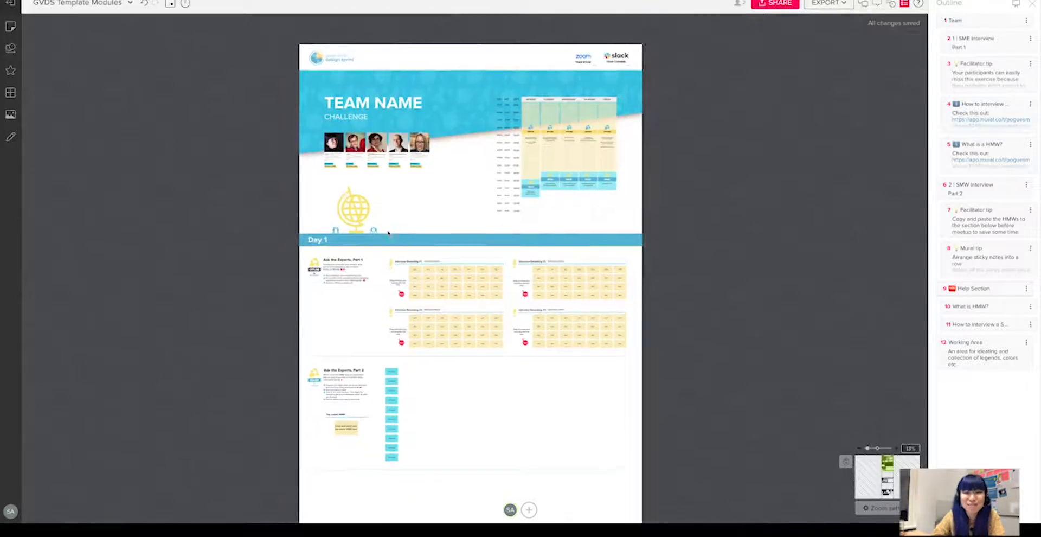